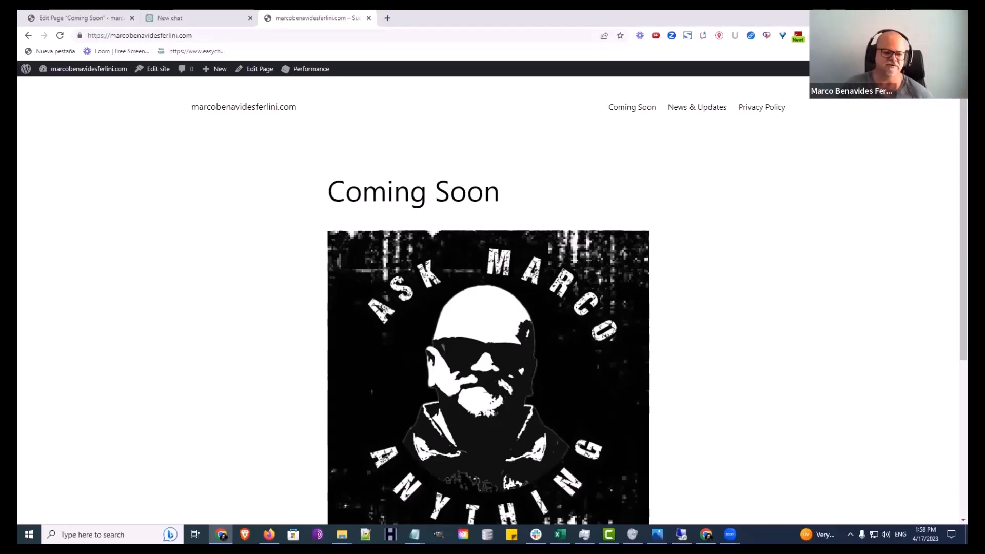
{"action": "mouse_move", "coordinate": [906, 327]}
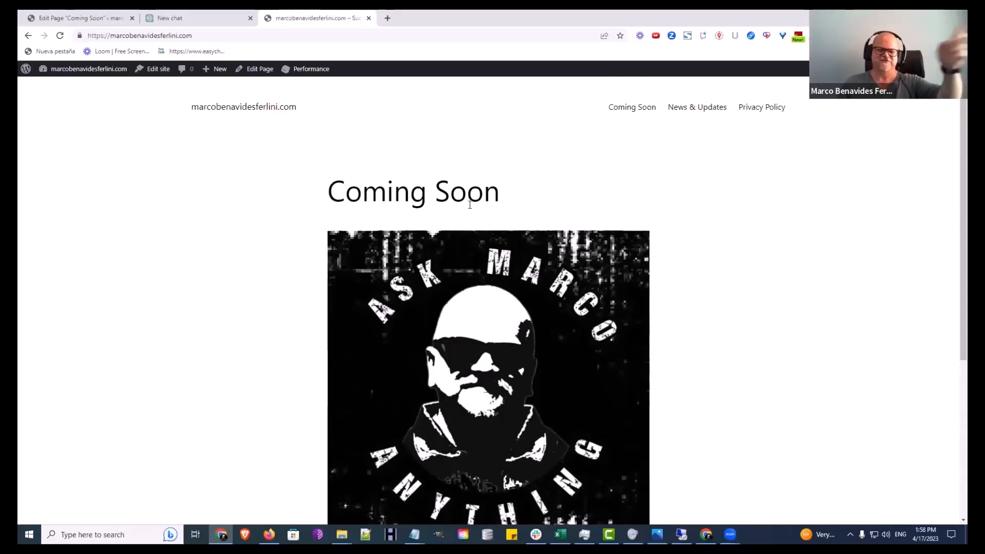
{"action": "mouse_move", "coordinate": [174, 160]}
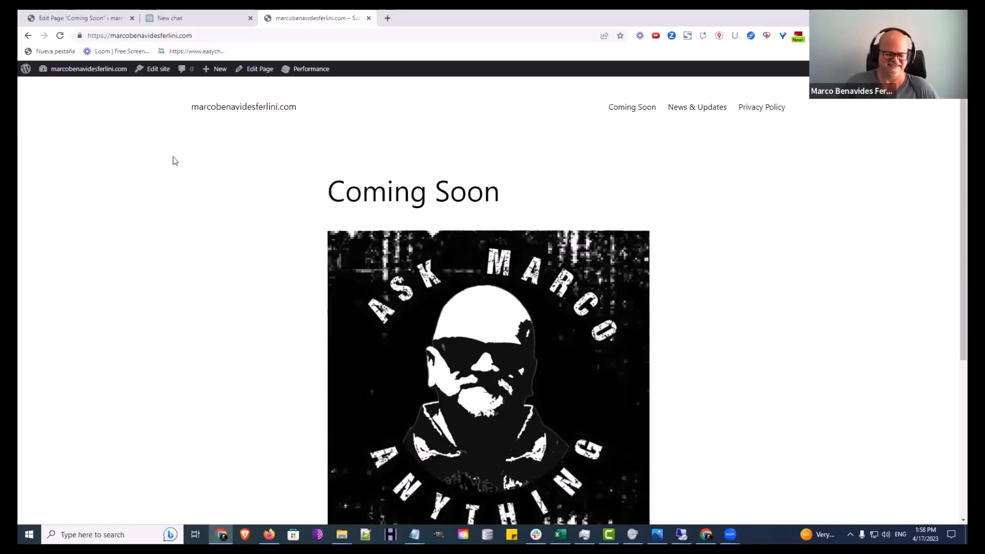
{"action": "mouse_move", "coordinate": [280, 237]}
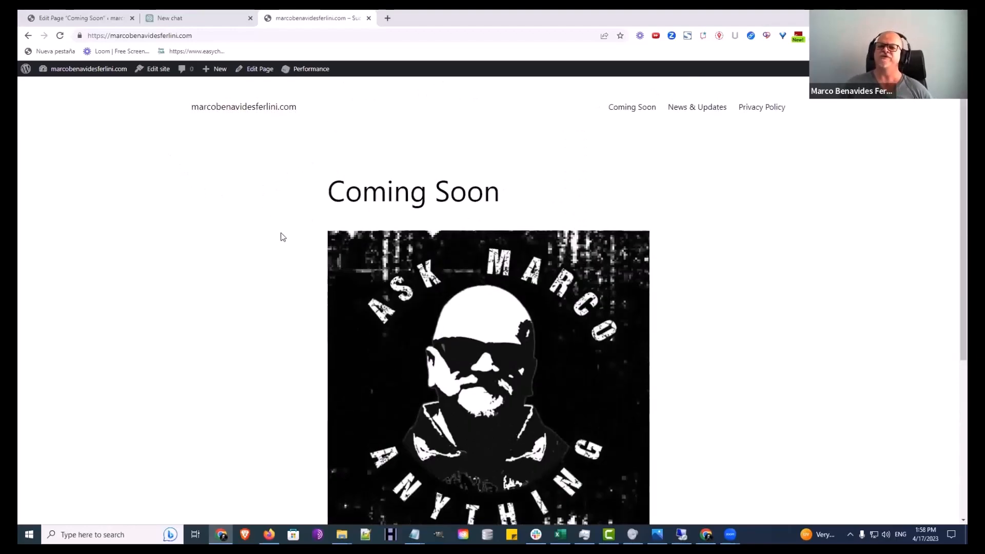
{"action": "mouse_move", "coordinate": [307, 275]}
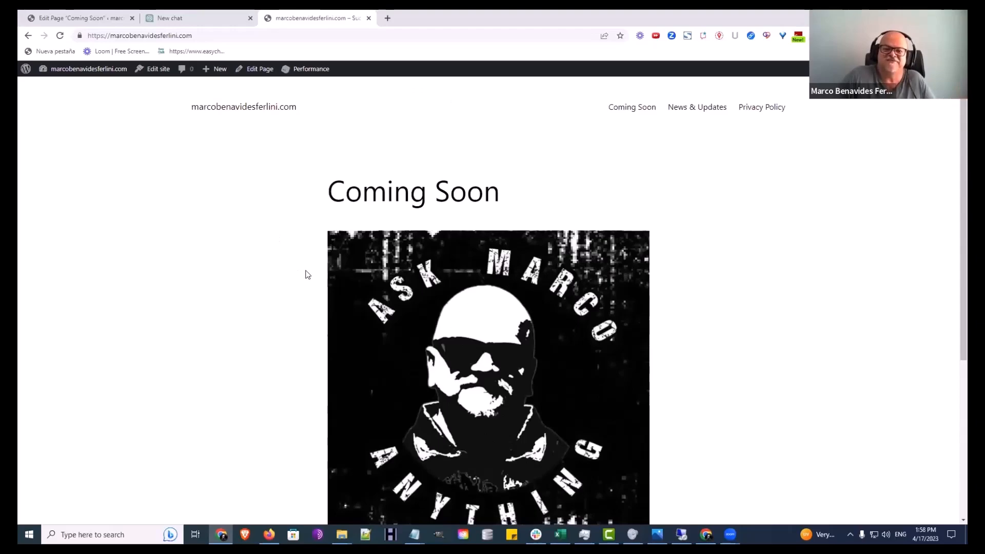
{"action": "mouse_move", "coordinate": [297, 218]}
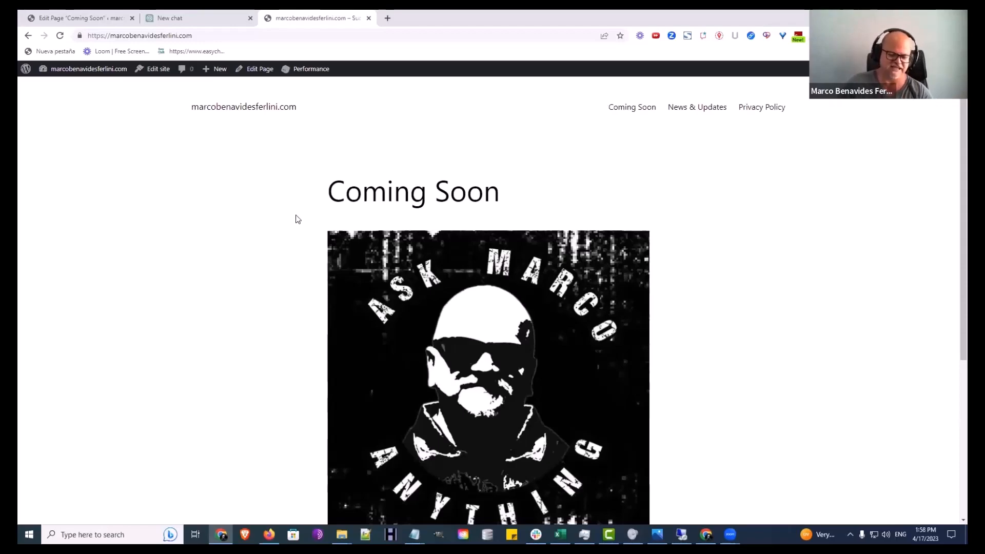
{"action": "mouse_move", "coordinate": [300, 234]}
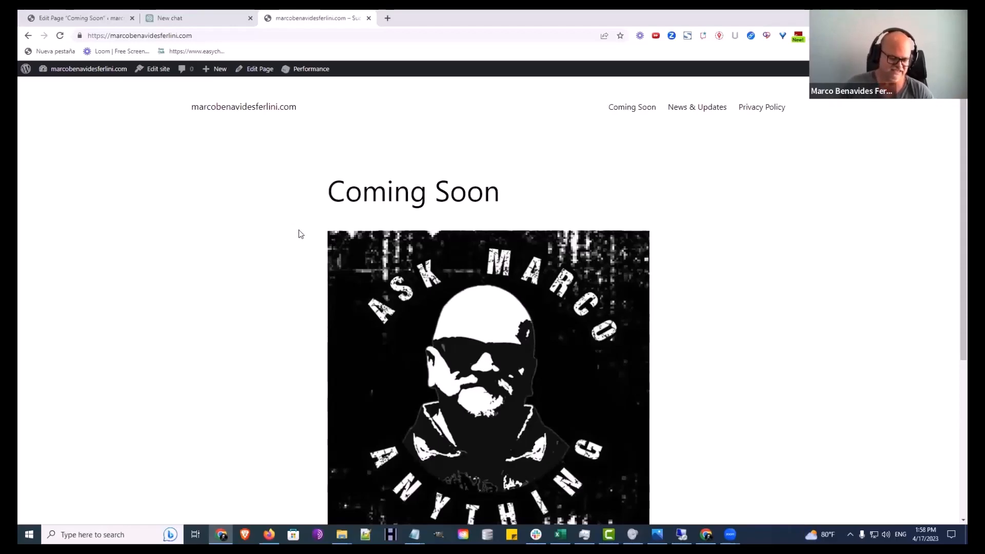
{"action": "mouse_move", "coordinate": [687, 73]}
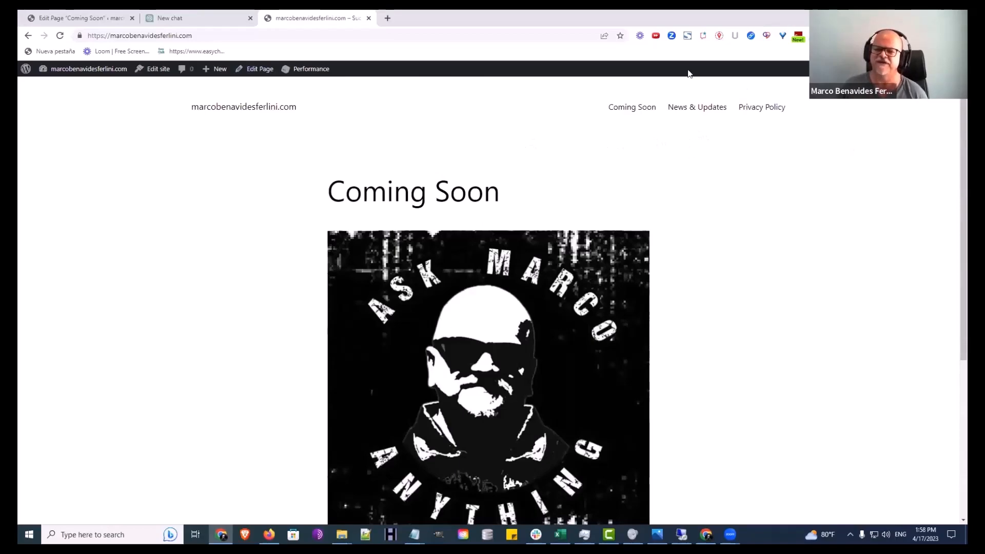
Add the sentence 'It must conform to GDPR policies.' to the privacy policy prompt in Notepad.
{"action": "left_click", "coordinate": [198, 18]}
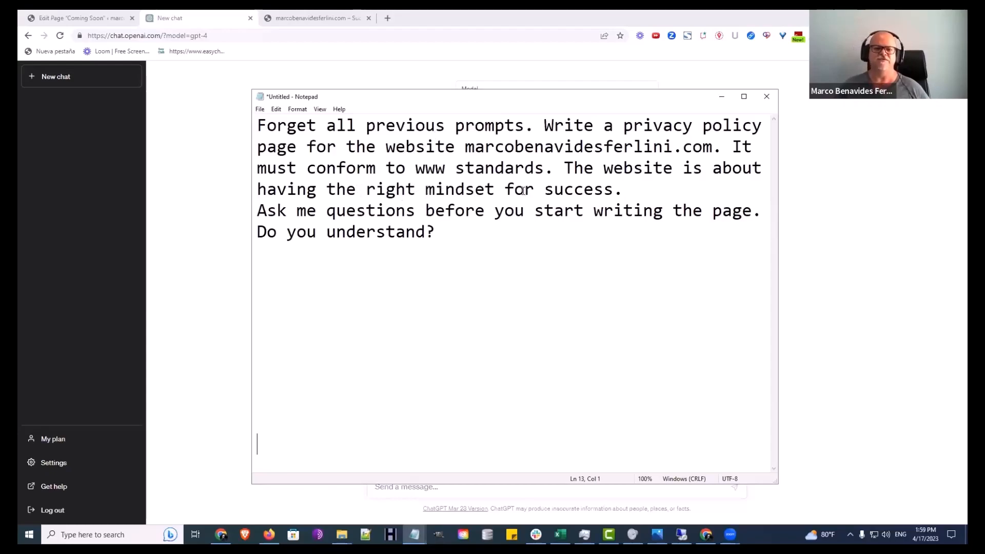
{"action": "mouse_move", "coordinate": [644, 167]}
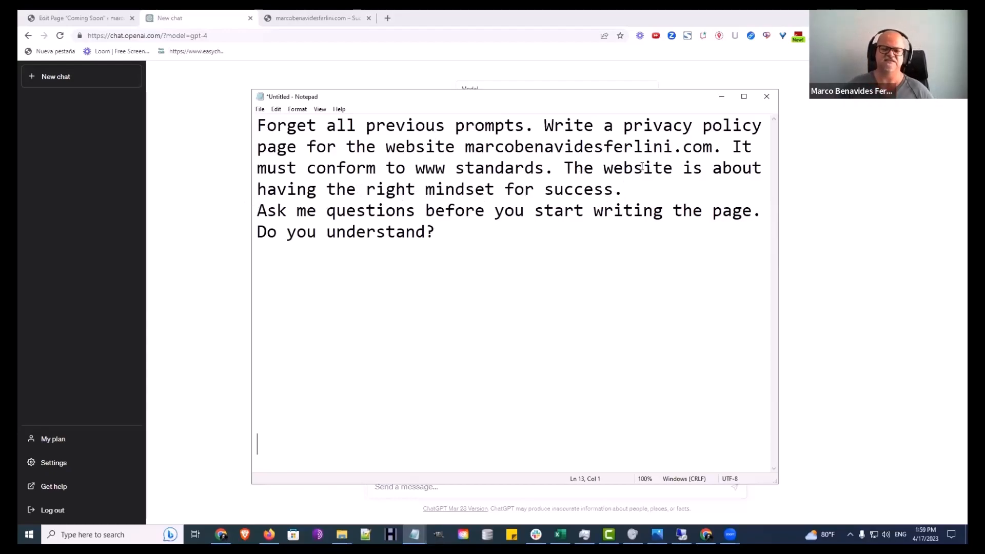
{"action": "type", "text": "I"}
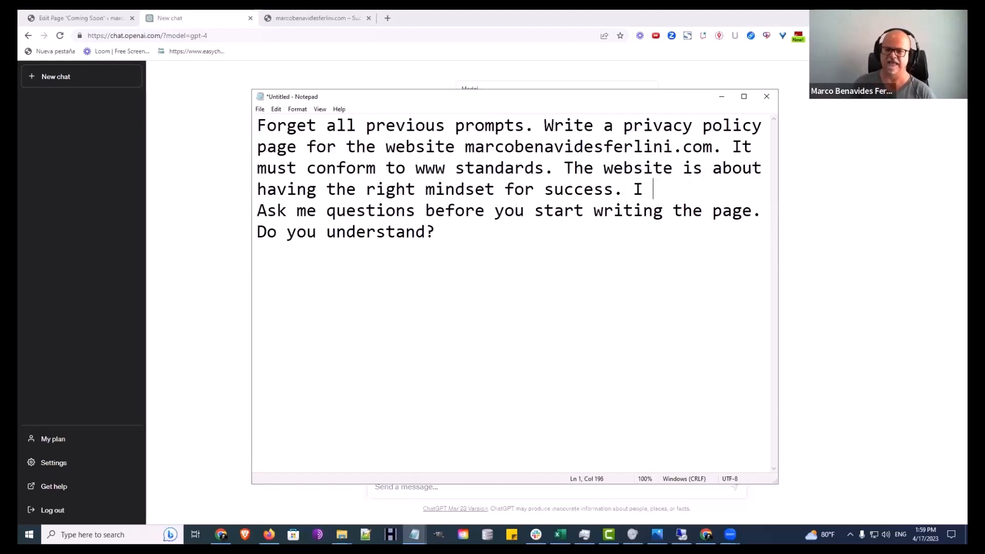
{"action": "type", "text": "w"}
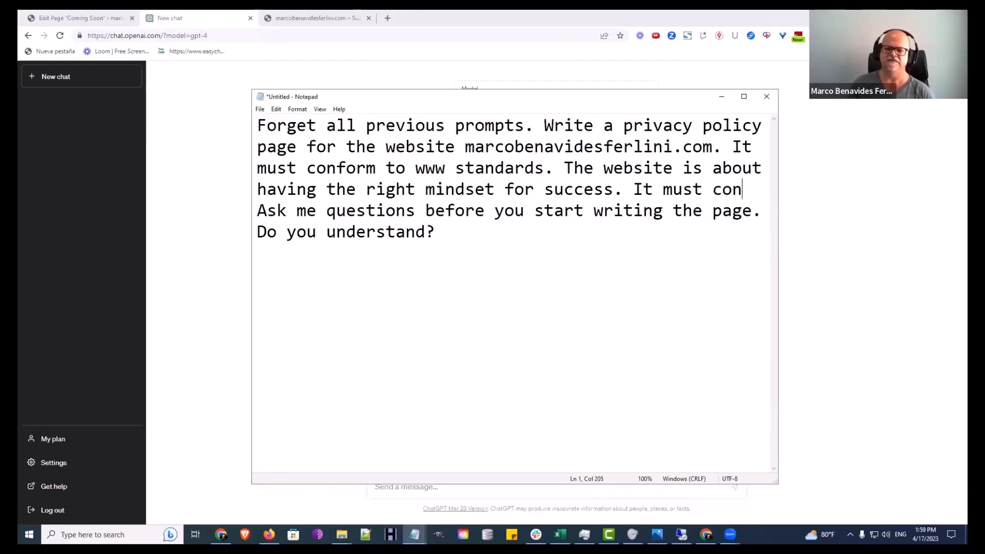
{"action": "type", "text": "form to"}
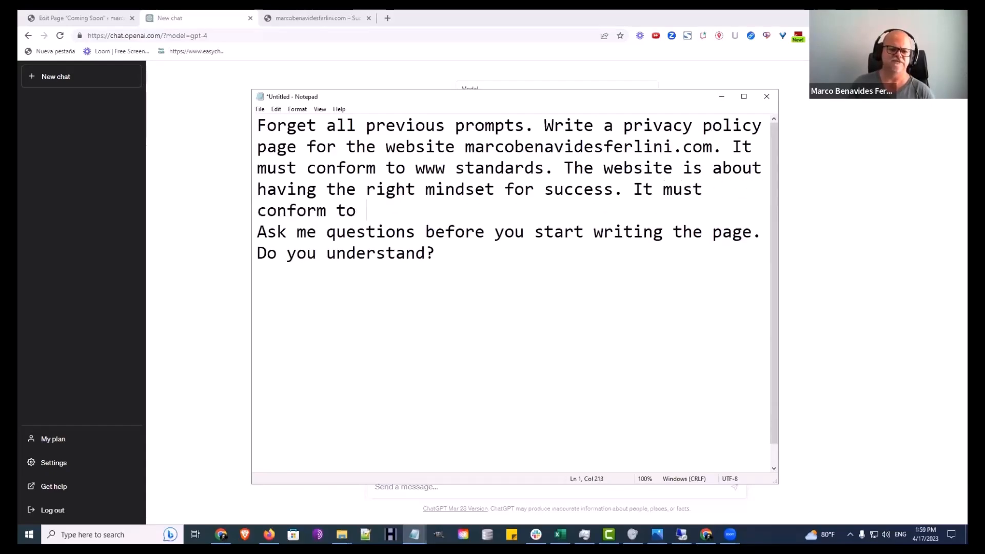
{"action": "type", "text": "GDPR policies."}
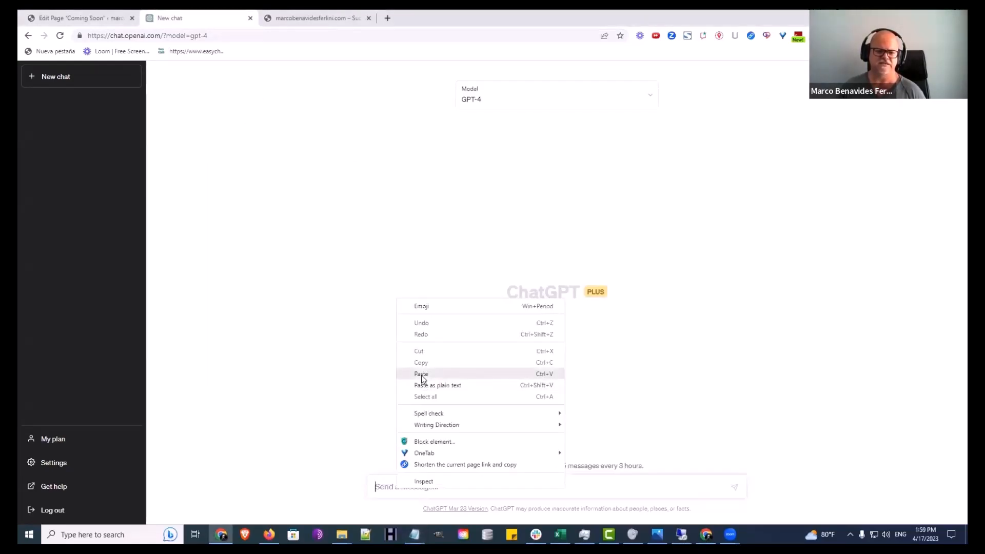
Paste and send the GDPR privacy policy prompt to ChatGPT, then go to the WordPress Pages list.
{"action": "left_click", "coordinate": [421, 374]}
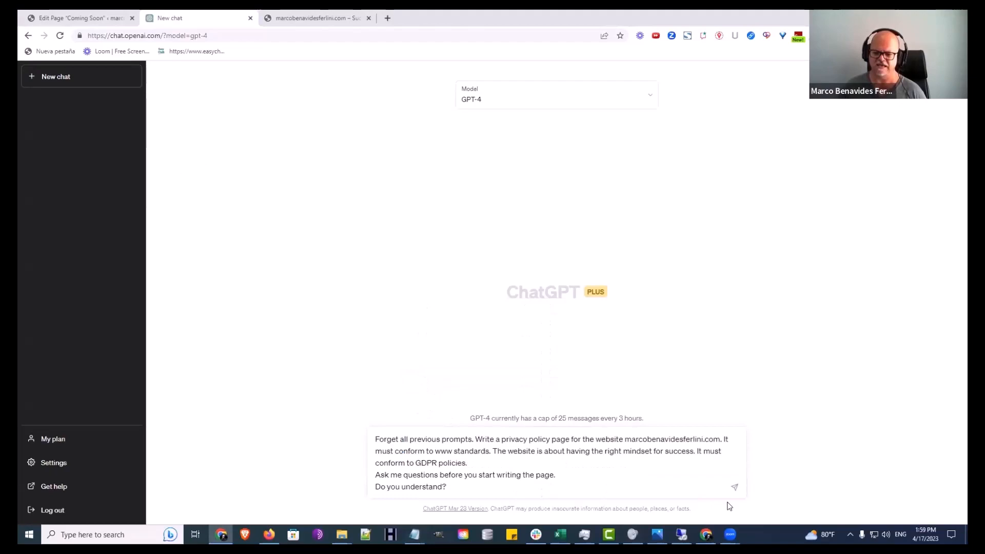
{"action": "left_click", "coordinate": [734, 486]}
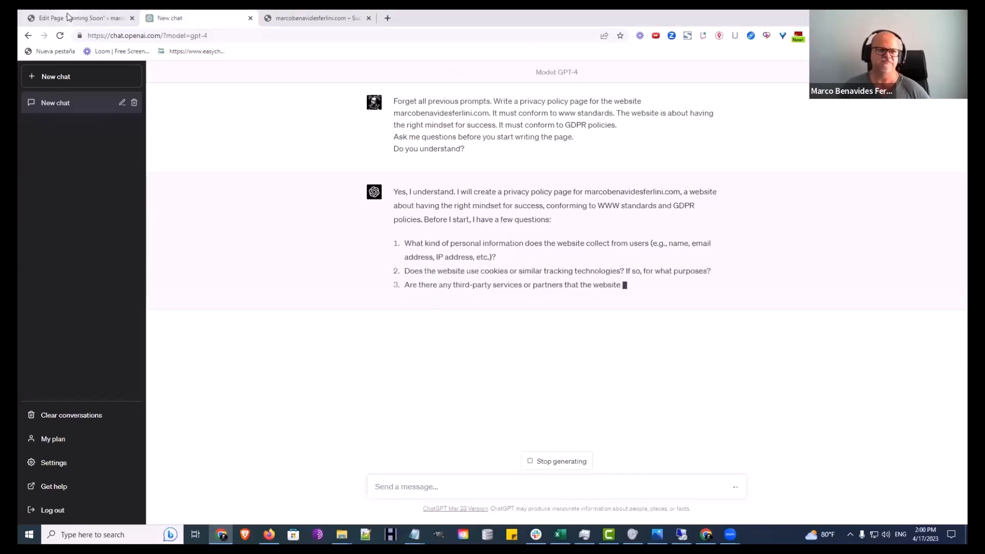
{"action": "left_click", "coordinate": [79, 17]}
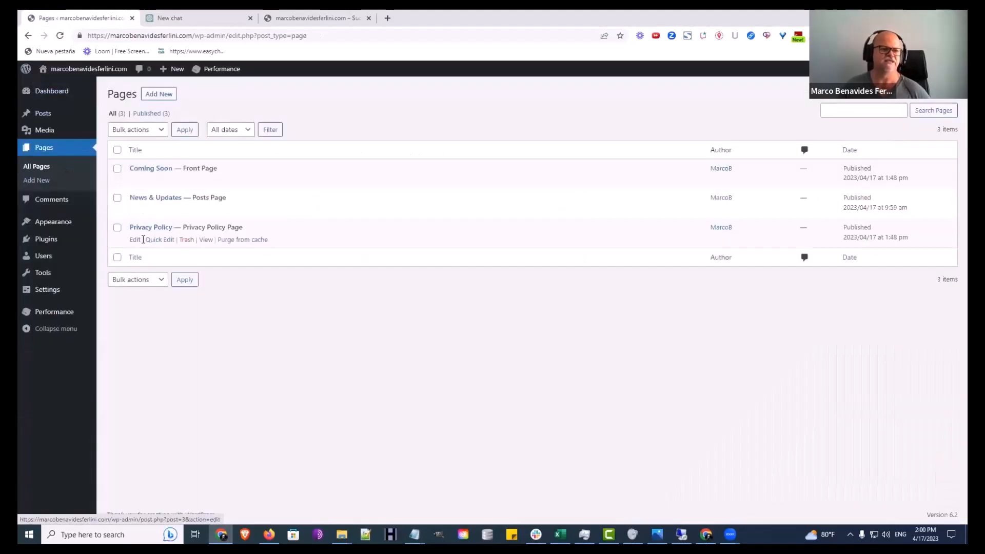
Open the Privacy Policy page in the WordPress editor and review its existing text before returning to ChatGPT.
{"action": "left_click", "coordinate": [134, 239]}
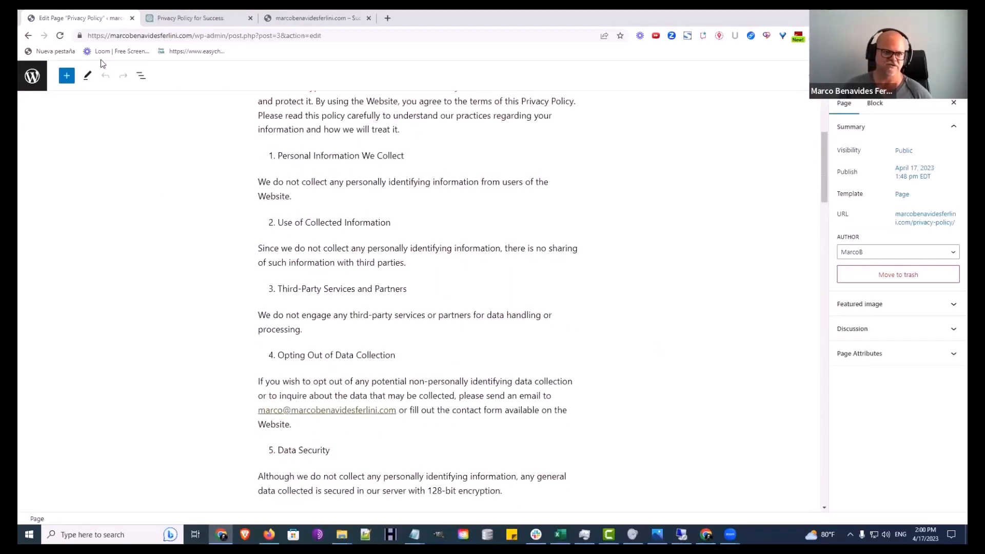
{"action": "scroll", "scroll_direction": "down", "scroll_amount": 3}
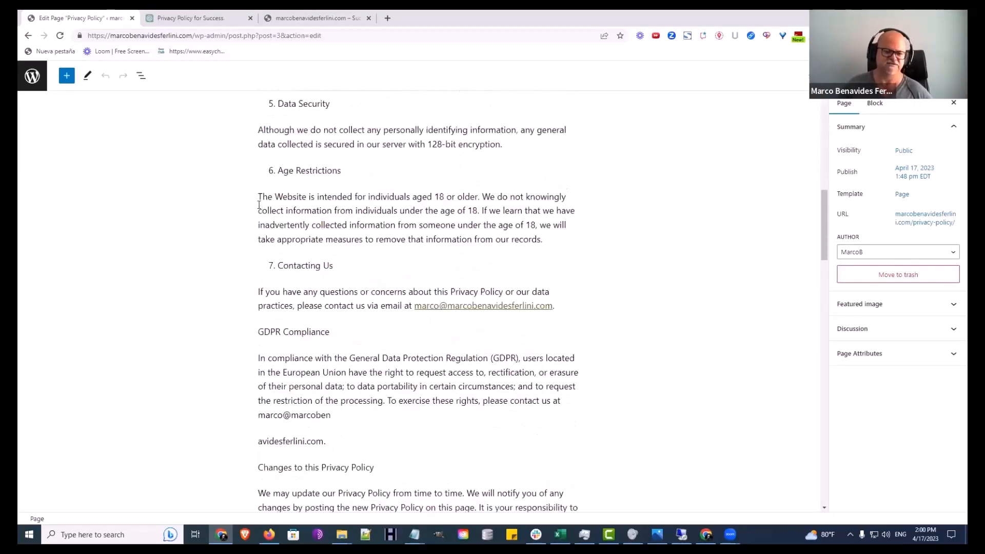
{"action": "scroll", "scroll_direction": "up", "scroll_amount": 3}
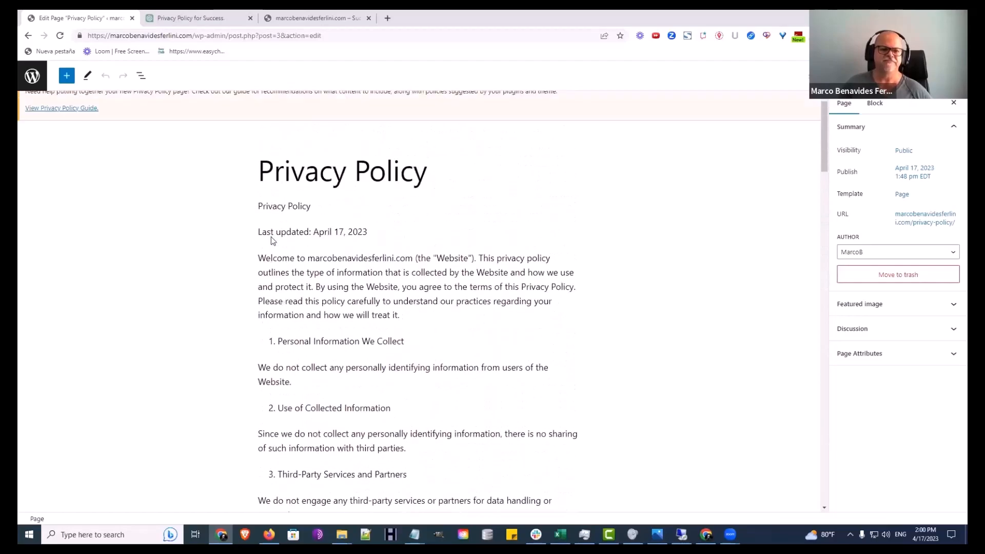
{"action": "scroll", "scroll_direction": "up", "scroll_amount": 3}
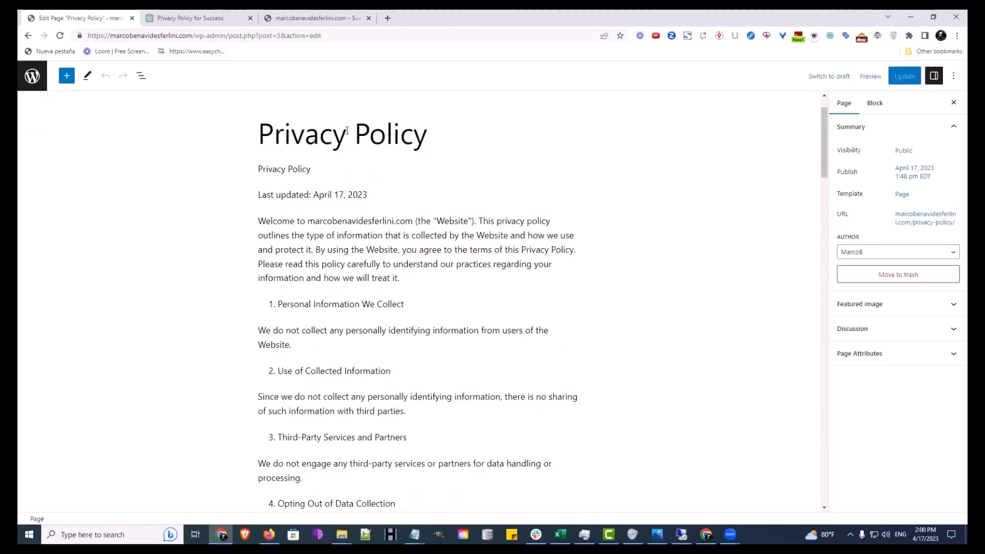
{"action": "left_click", "coordinate": [195, 18]}
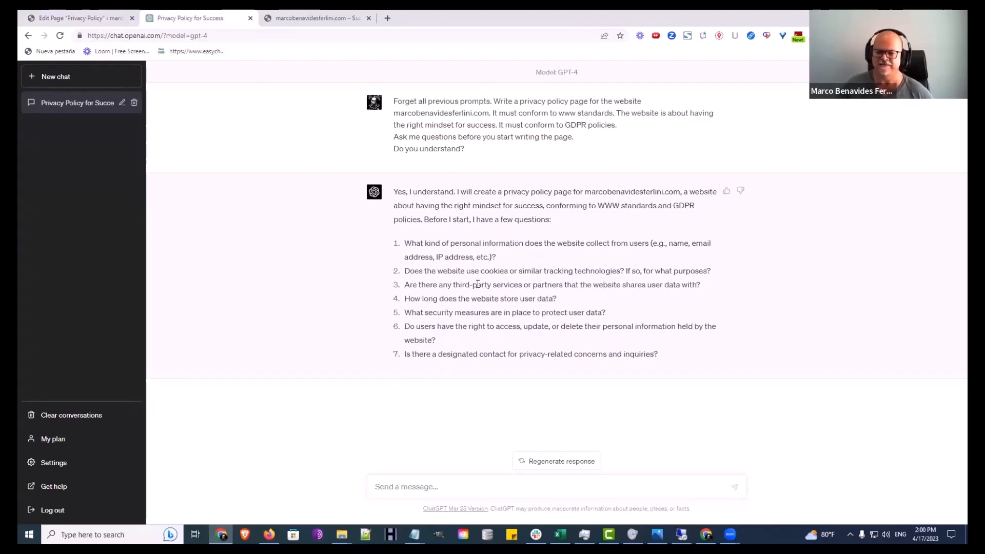
{"action": "mouse_move", "coordinate": [357, 337]}
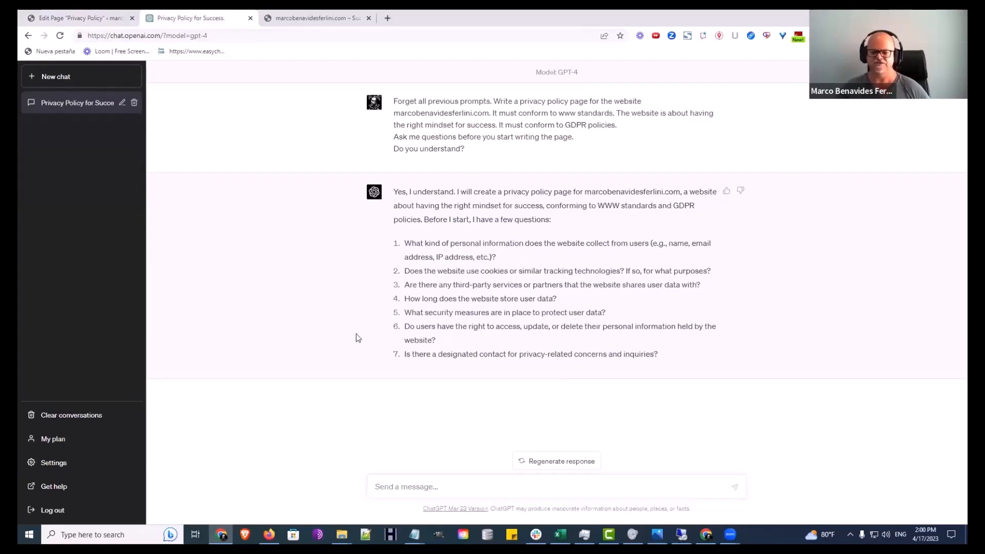
{"action": "mouse_move", "coordinate": [398, 174]}
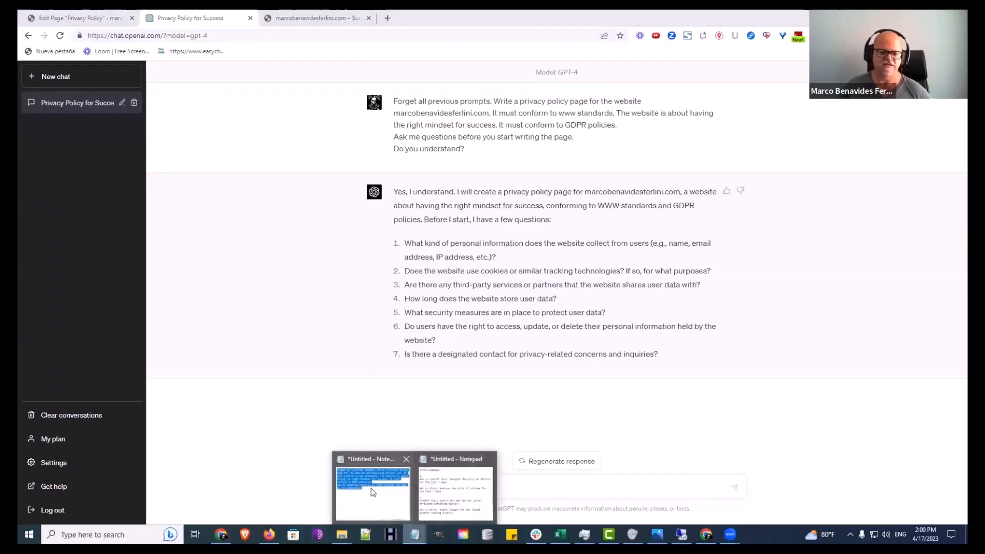
Change the Notepad prompt to request a terms of service page and copy the revised text.
{"action": "left_click", "coordinate": [372, 493]}
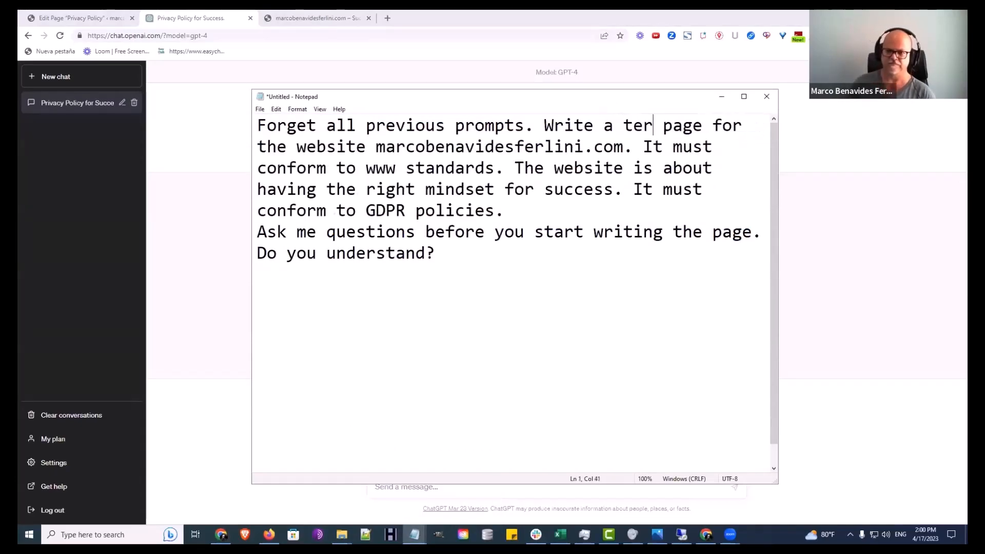
{"action": "type", "text": "ms of ser"}
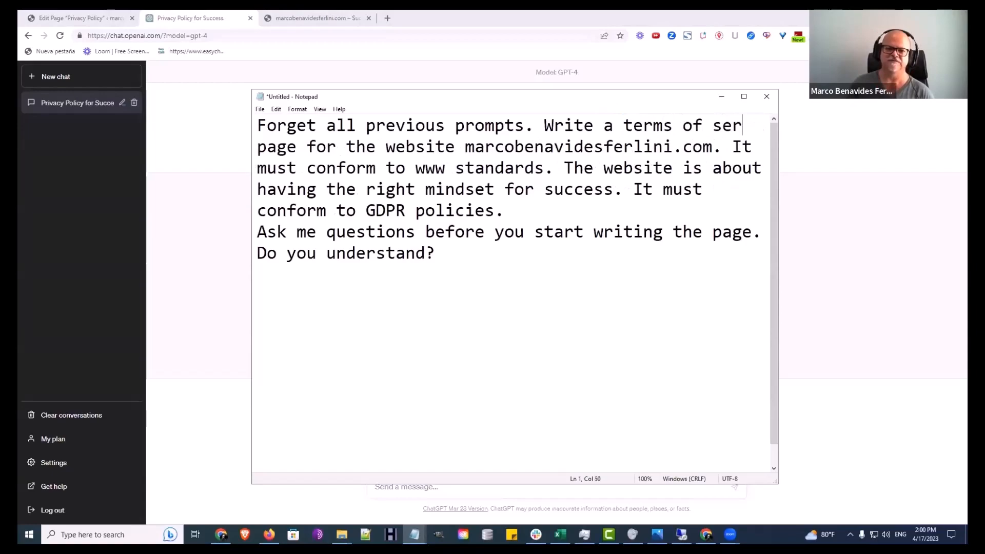
{"action": "type", "text": "vice"}
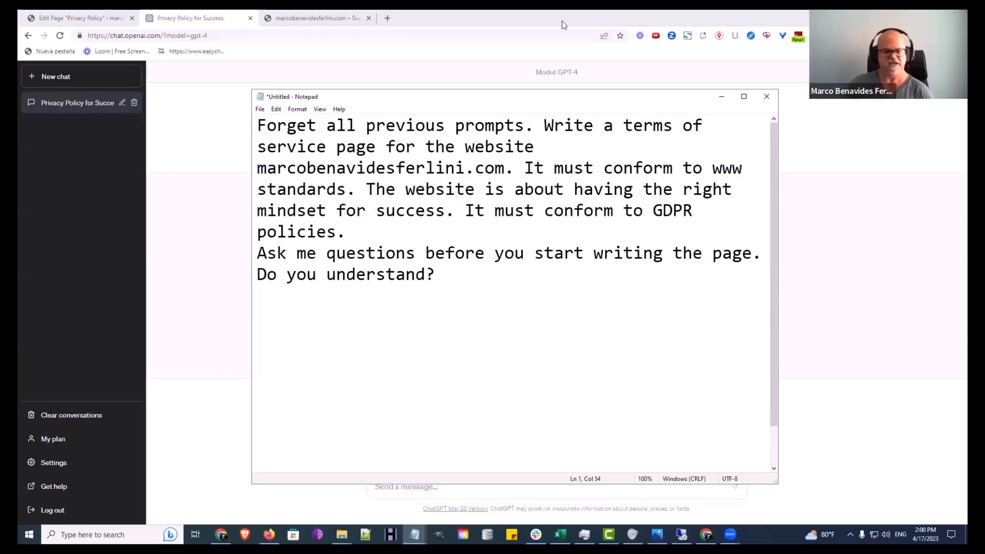
{"action": "mouse_move", "coordinate": [435, 242]}
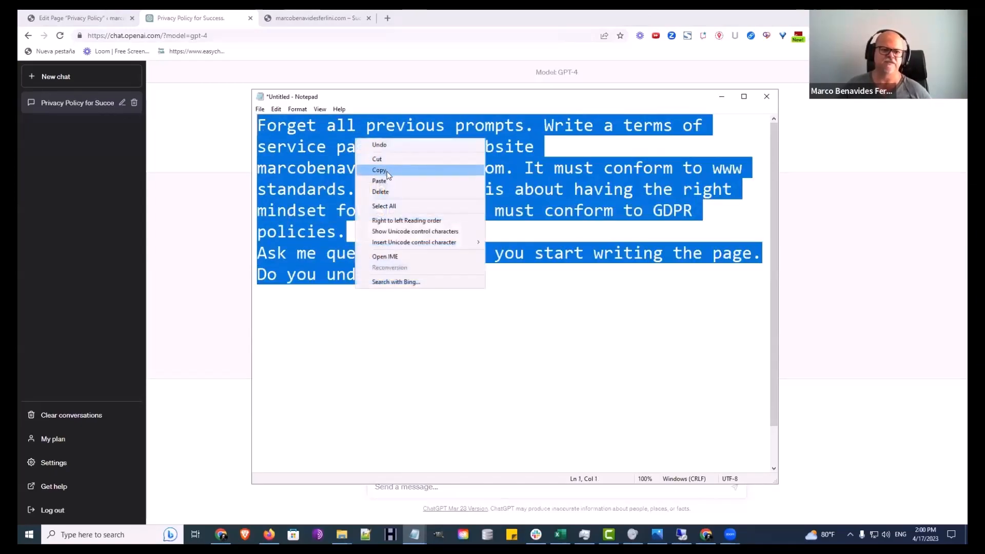
{"action": "left_click", "coordinate": [380, 169]}
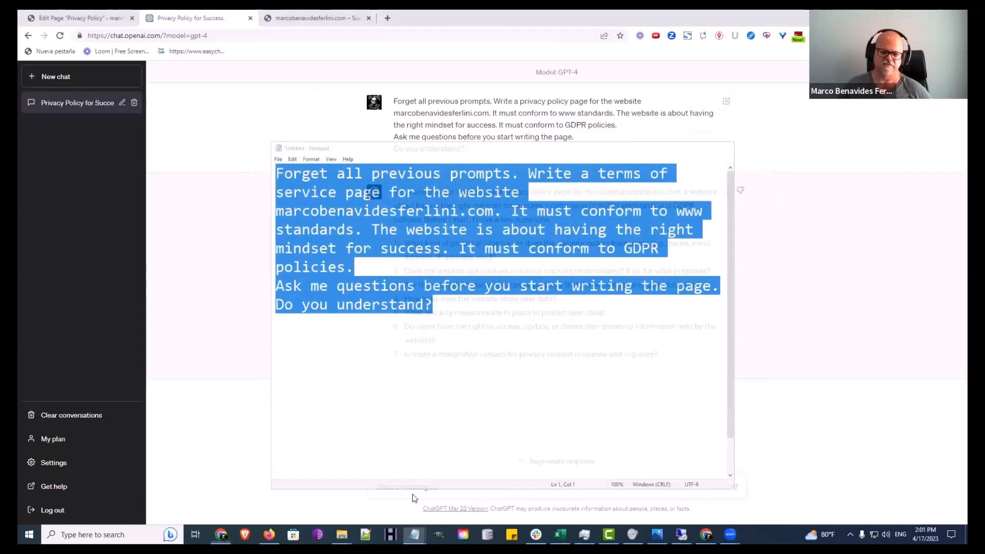
Paste and send the terms of service prompt to ChatGPT, then return to the Privacy Policy editor.
{"action": "right_click", "coordinate": [406, 486]}
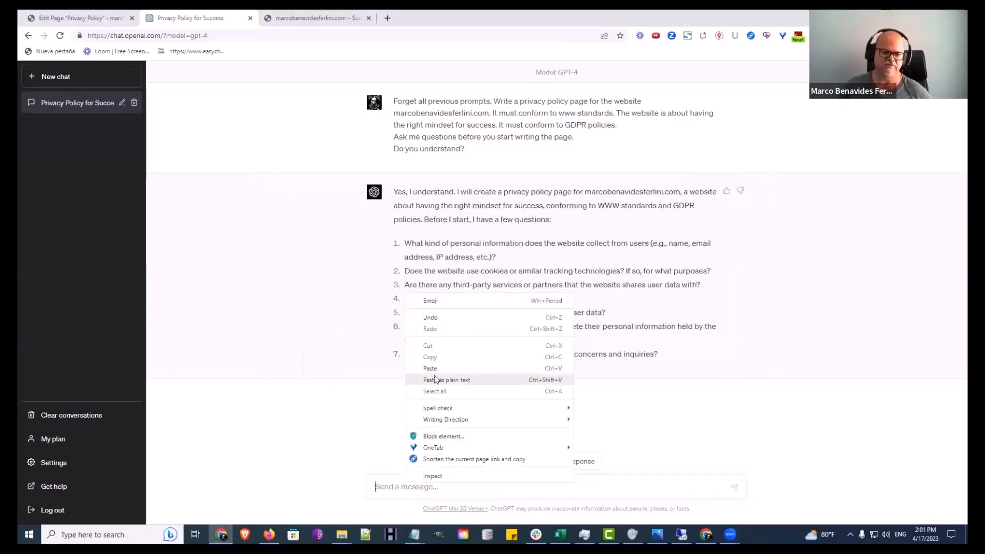
{"action": "left_click", "coordinate": [447, 379]}
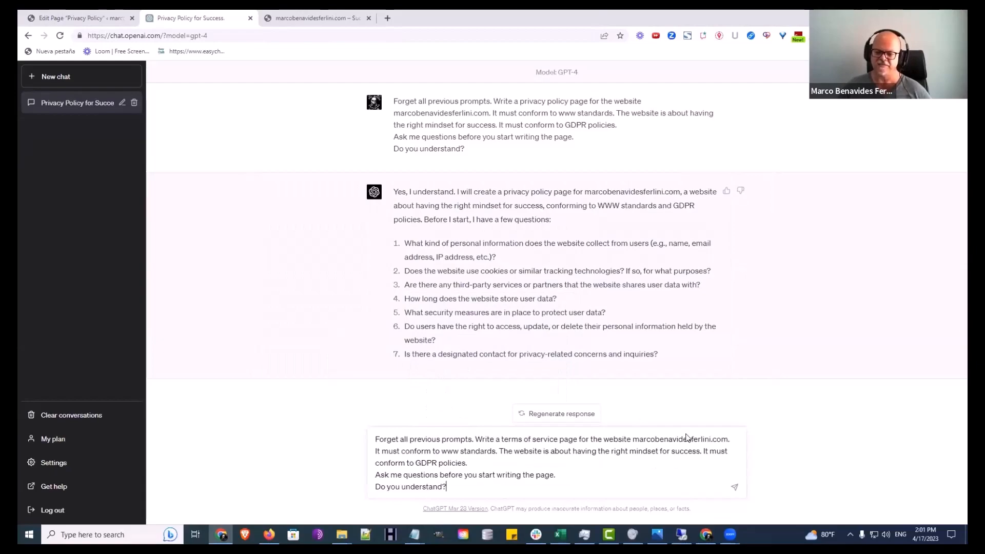
{"action": "left_click", "coordinate": [733, 486]}
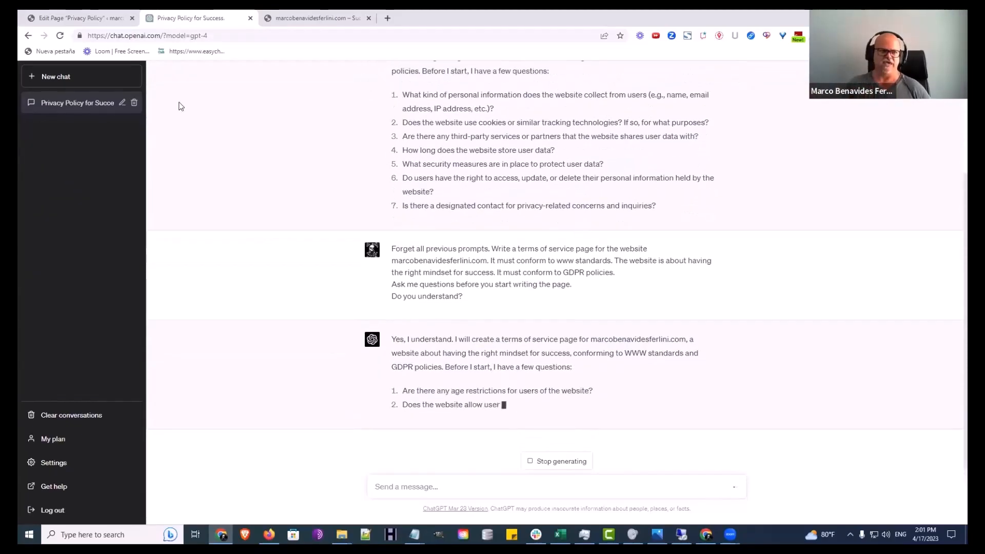
{"action": "left_click", "coordinate": [75, 18]}
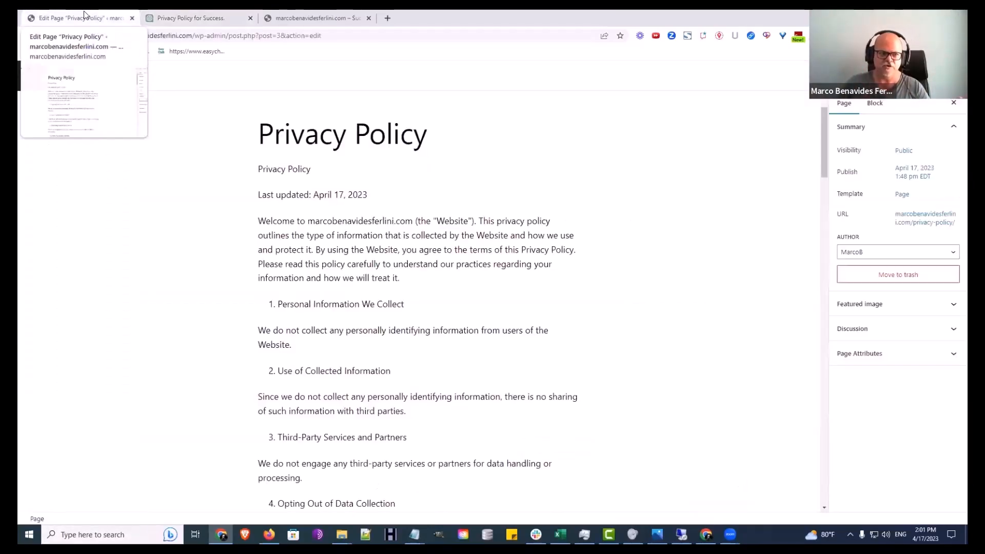
Scroll the Privacy Policy draft down to the 'TOS - Terms of Service' heading and switch to the live site.
{"action": "scroll", "scroll_direction": "down", "scroll_amount": 3}
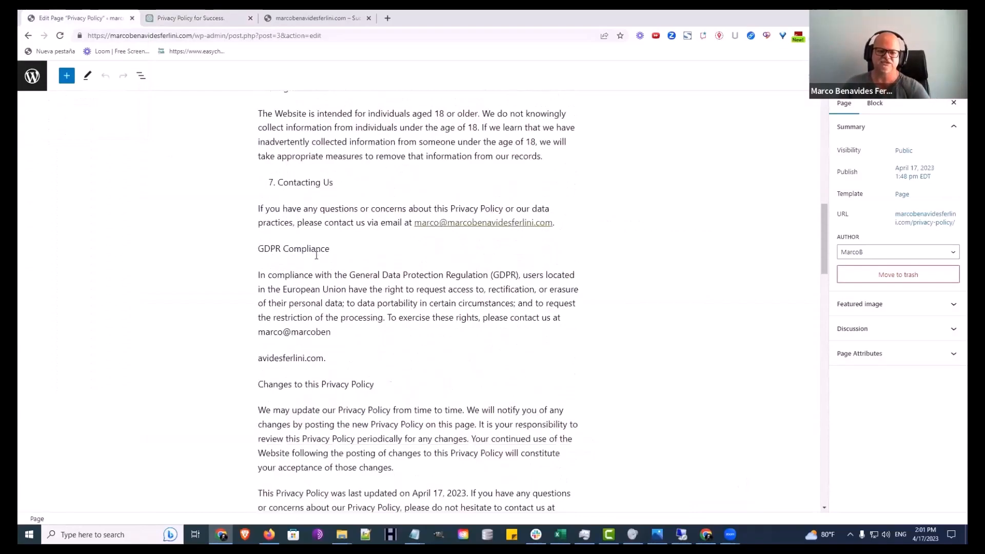
{"action": "scroll", "scroll_direction": "down", "scroll_amount": 3}
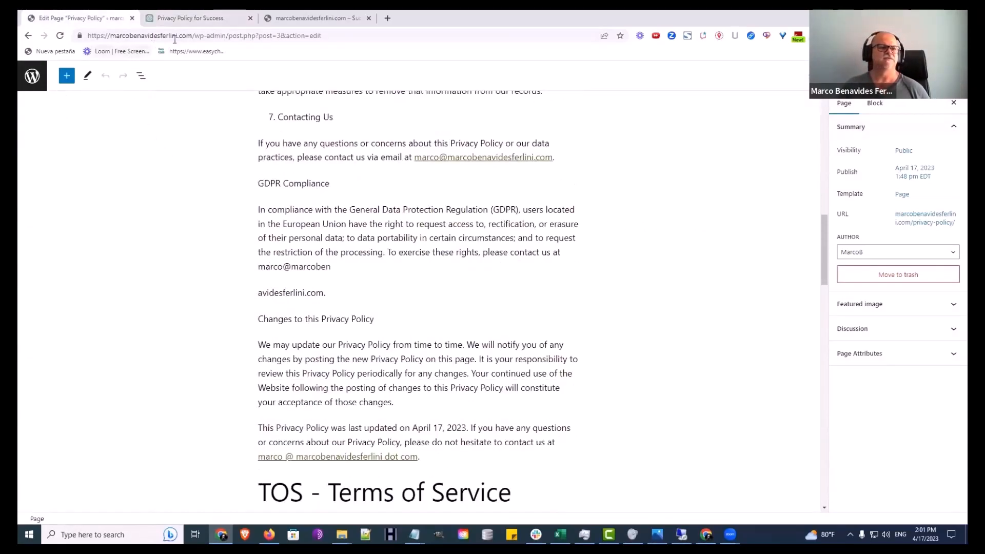
{"action": "left_click", "coordinate": [317, 17]}
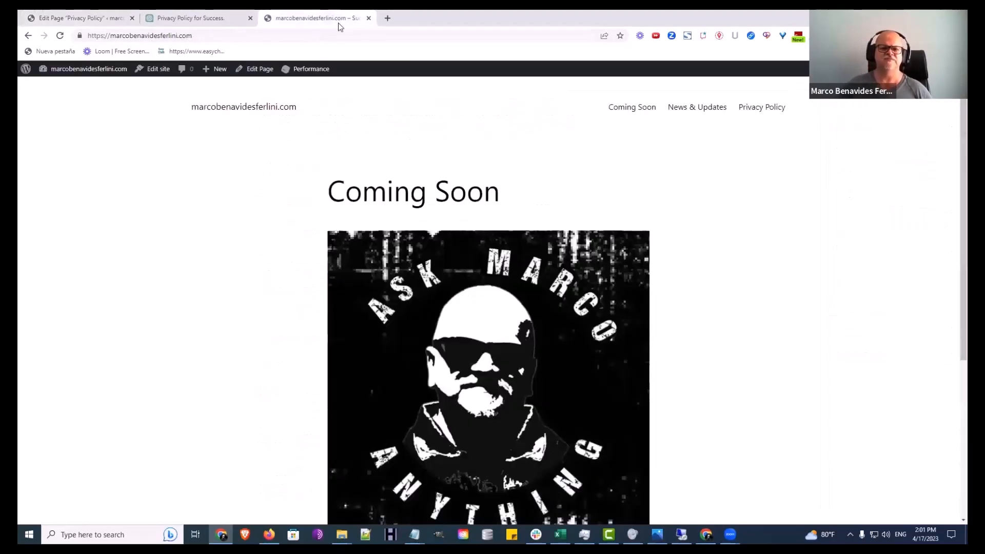
View the published Privacy Policy page's GDPR Compliance and TOS sections, then spell out the GDPR contact email and update the page.
{"action": "left_click", "coordinate": [761, 106]}
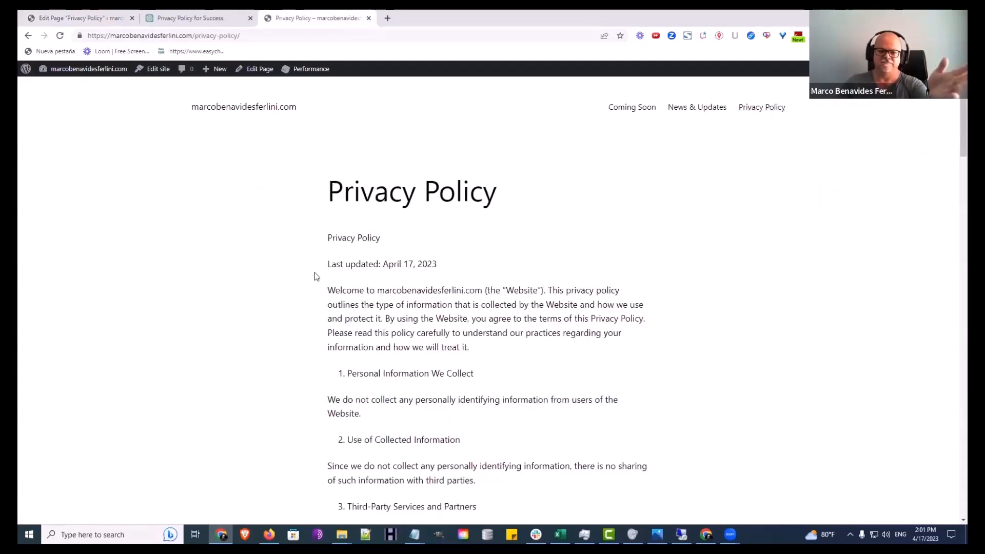
{"action": "scroll", "scroll_direction": "down", "scroll_amount": 3}
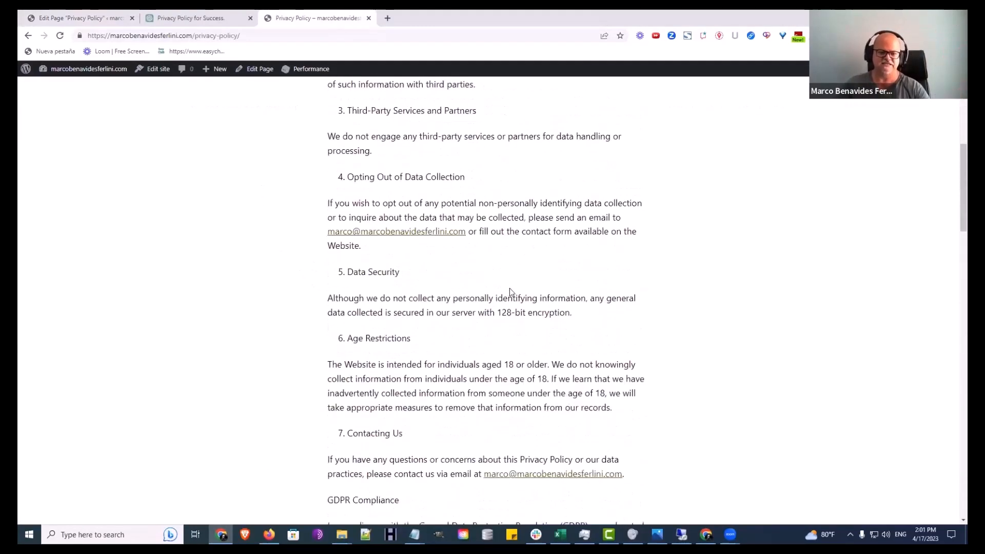
{"action": "scroll", "scroll_direction": "up", "scroll_amount": 3}
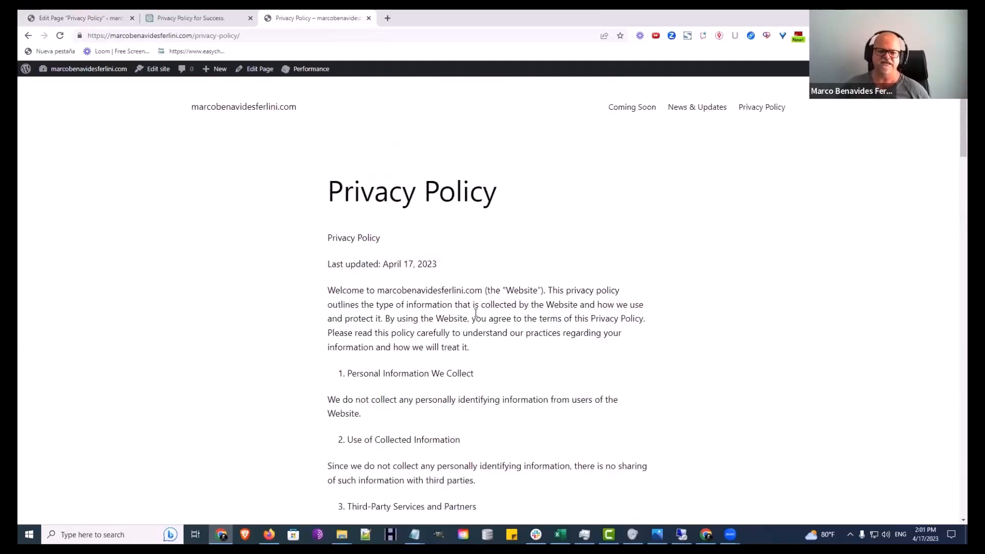
{"action": "scroll", "scroll_direction": "down", "scroll_amount": 3}
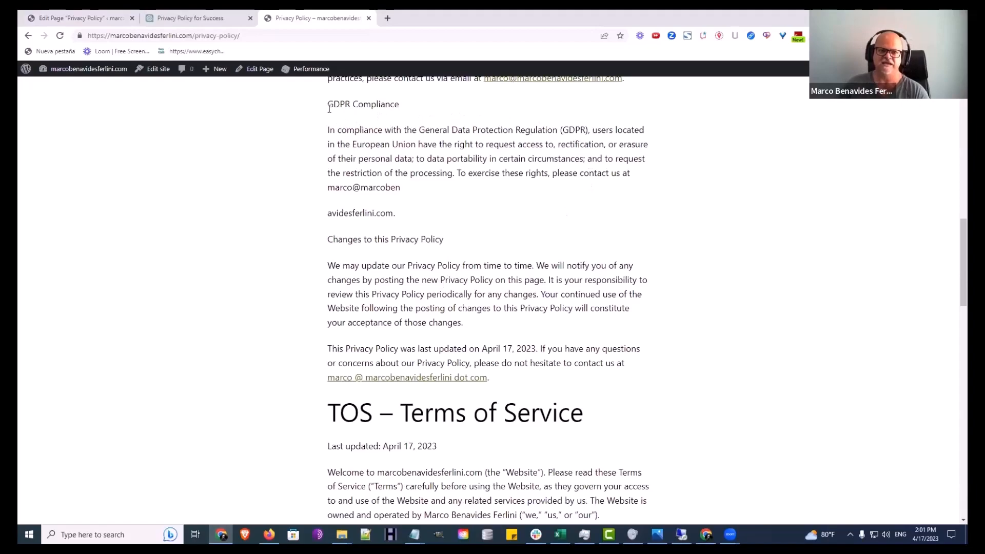
{"action": "left_click_drag", "start_coordinate": [327, 103], "coordinate": [401, 129]}
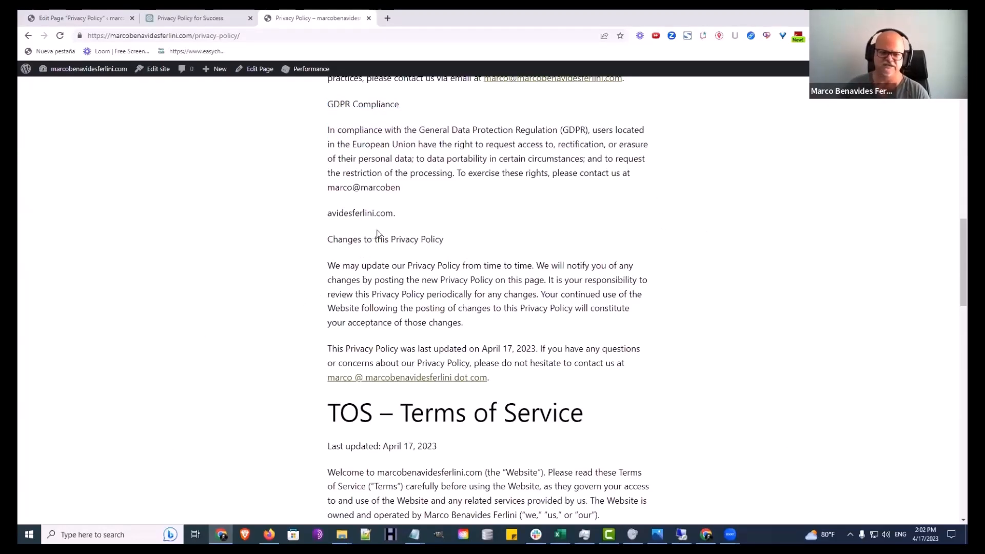
{"action": "mouse_move", "coordinate": [382, 211]}
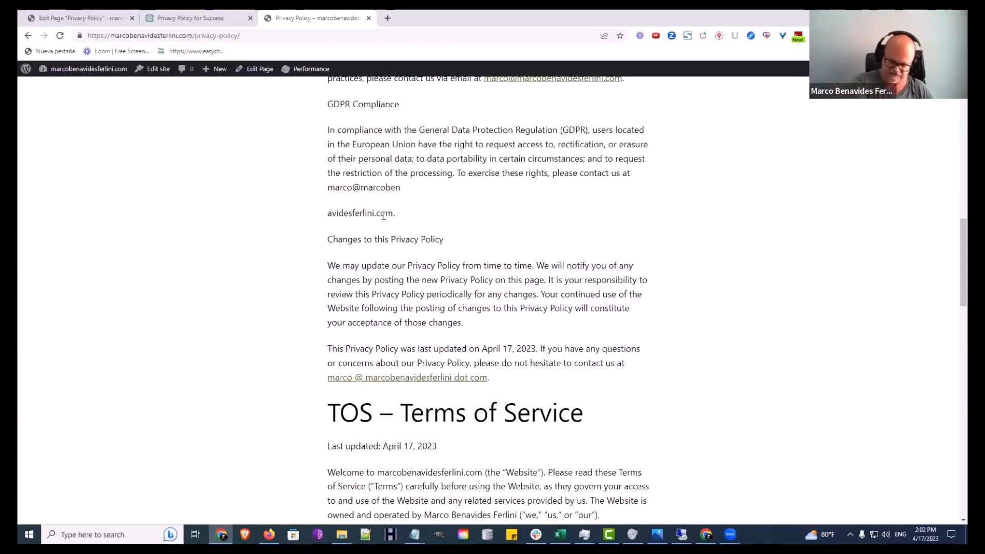
{"action": "left_click", "coordinate": [258, 69]}
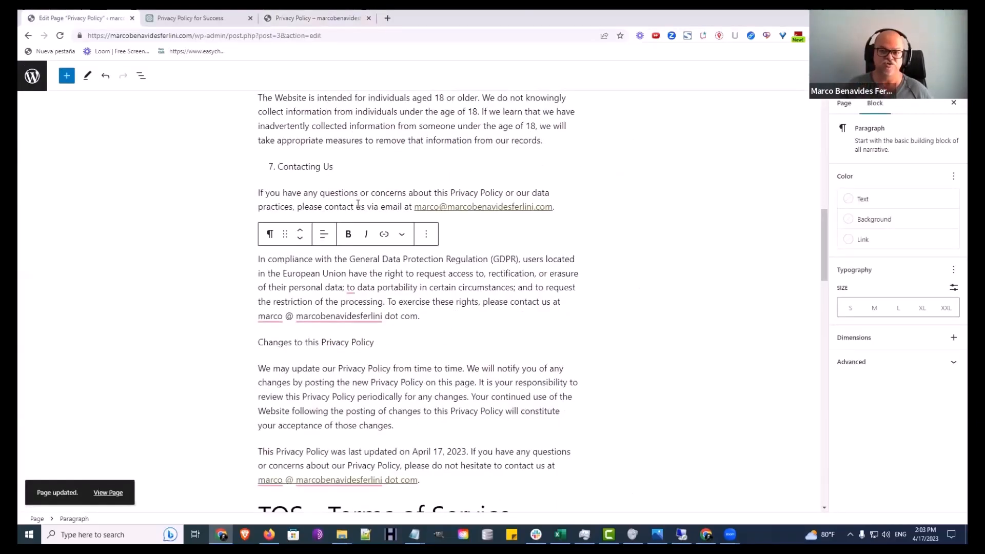